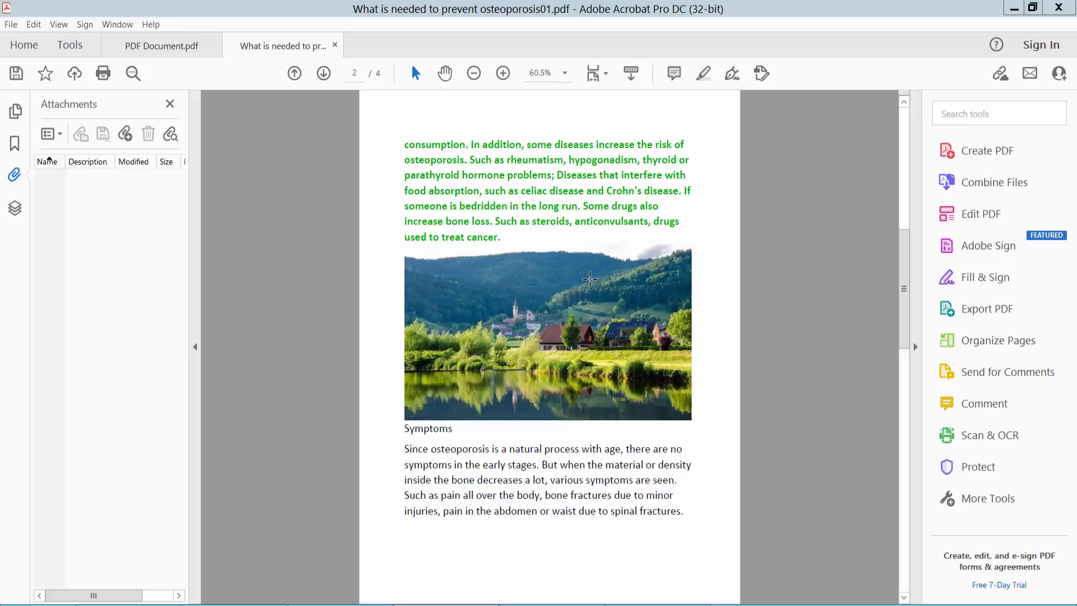
Enter Edit PDF mode on the osteoporosis document from the Tools collection
left_click(548, 332)
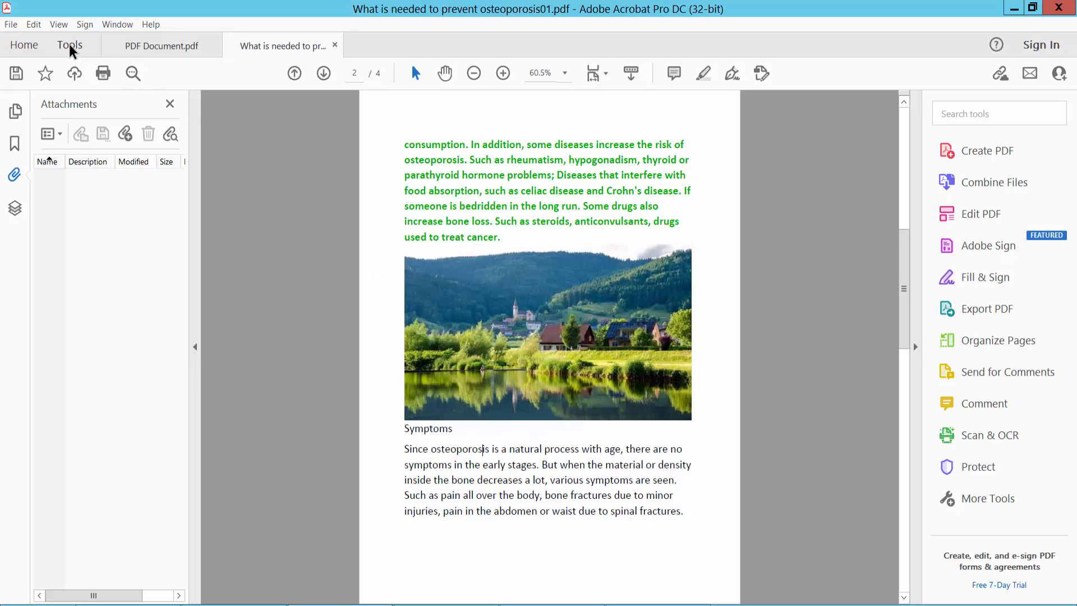
left_click(70, 45)
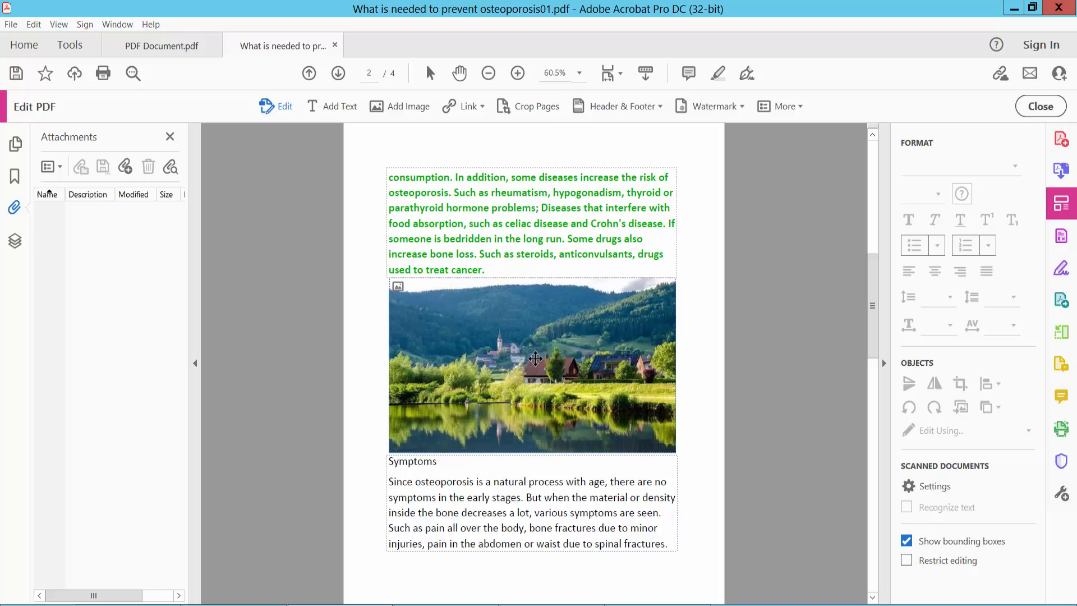
Scale the page 2 landscape image down proportionally using its corner handle
left_click(532, 364)
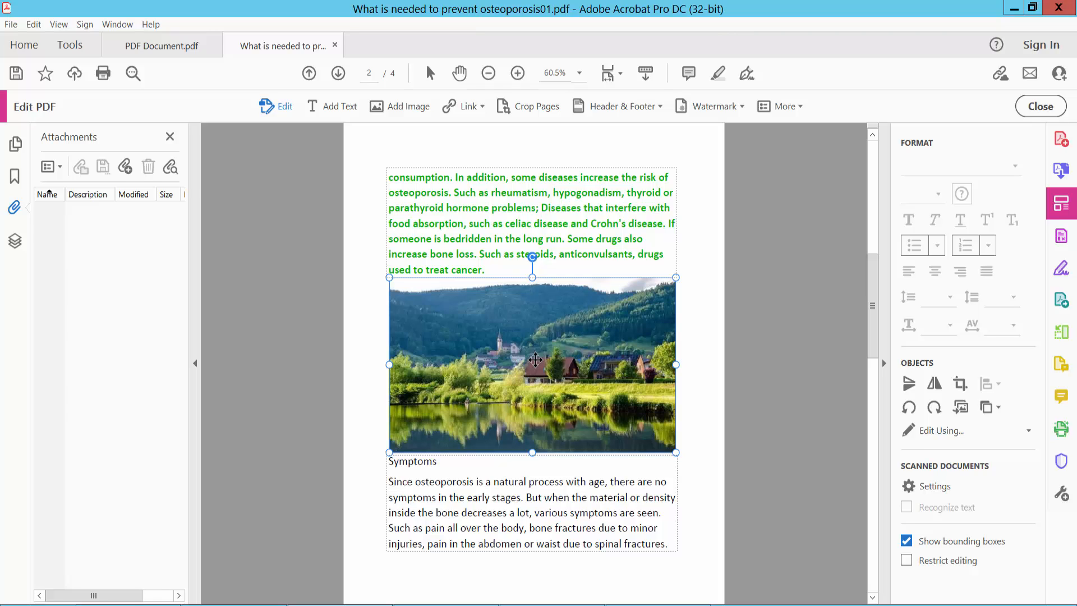
mouse_move(676, 277)
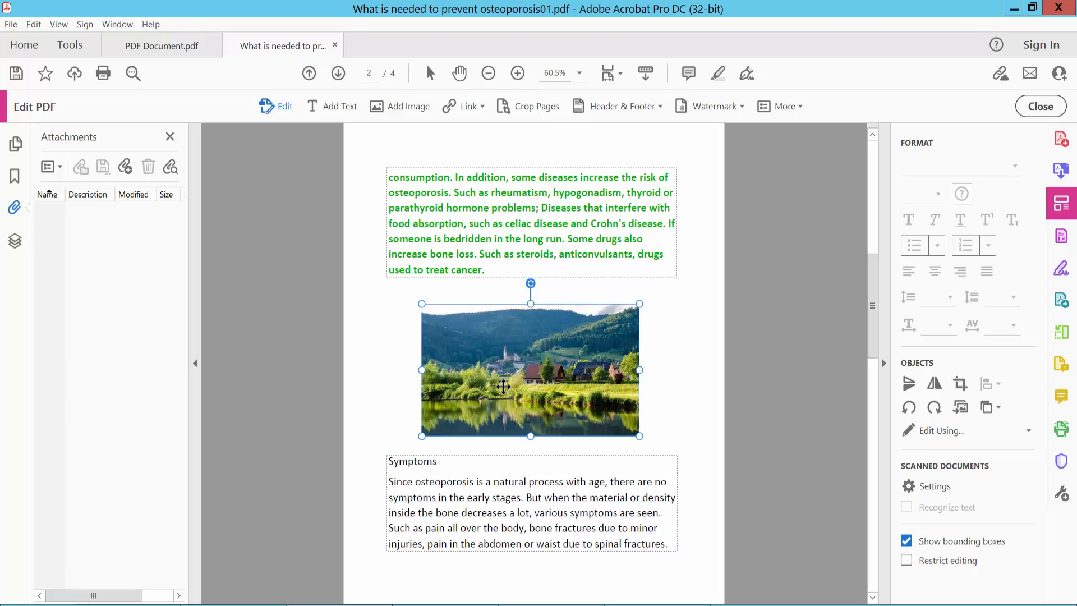
left_click_drag(504, 386, 514, 374)
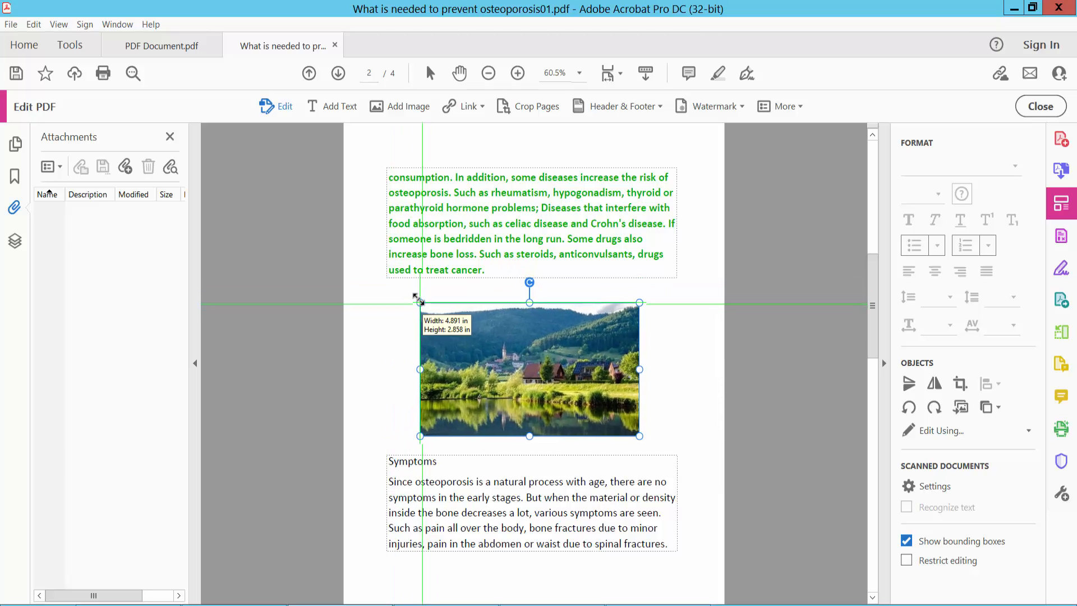
left_click_drag(420, 302, 424, 304)
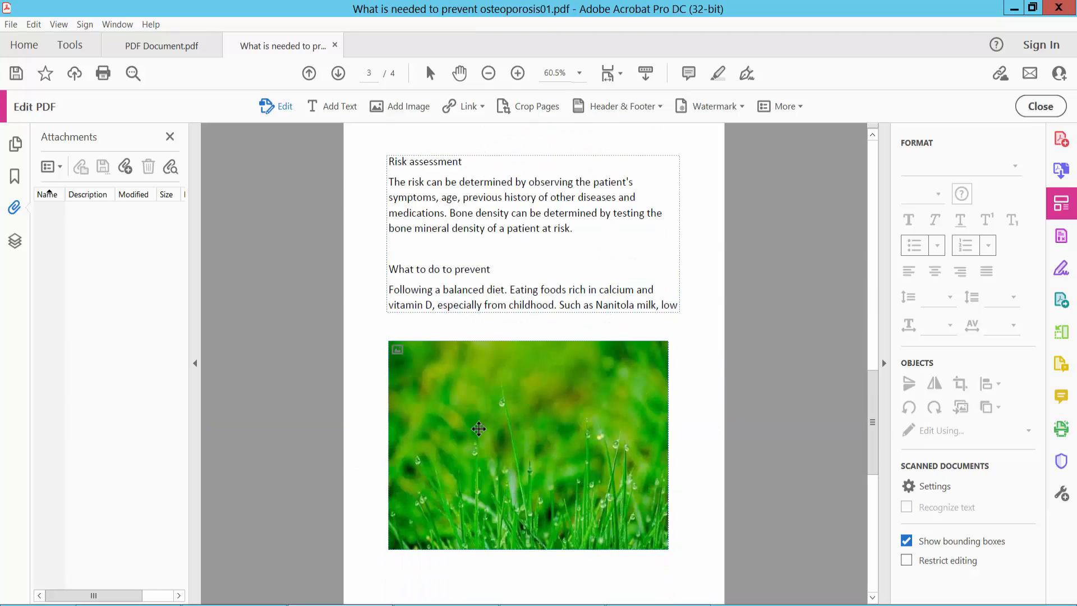
Scale the page 3 grass image down proportionally using its corner handle
left_click(479, 429)
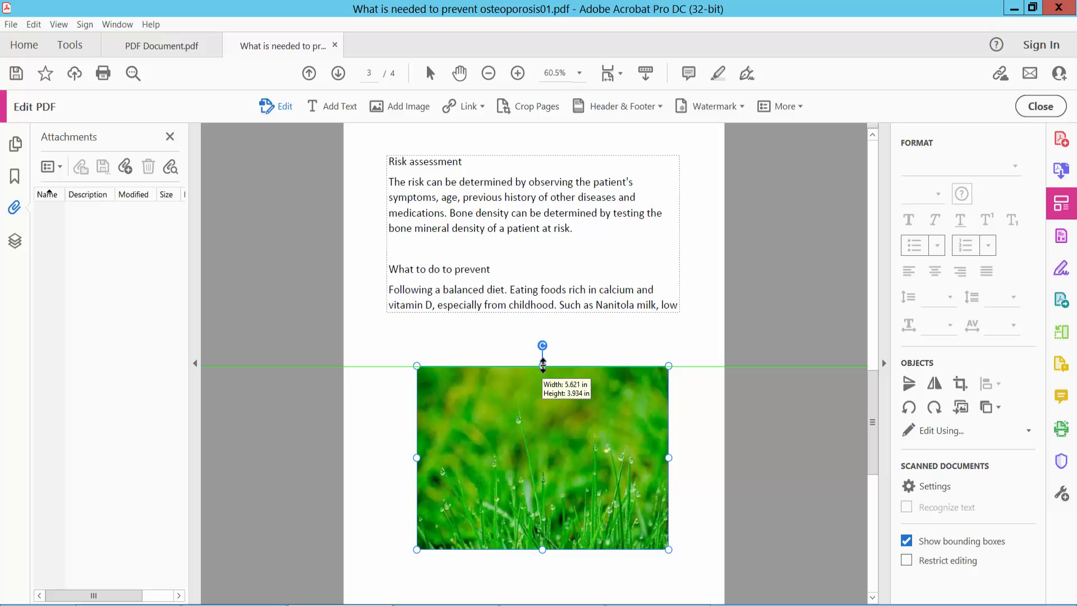
left_click_drag(668, 549, 634, 524)
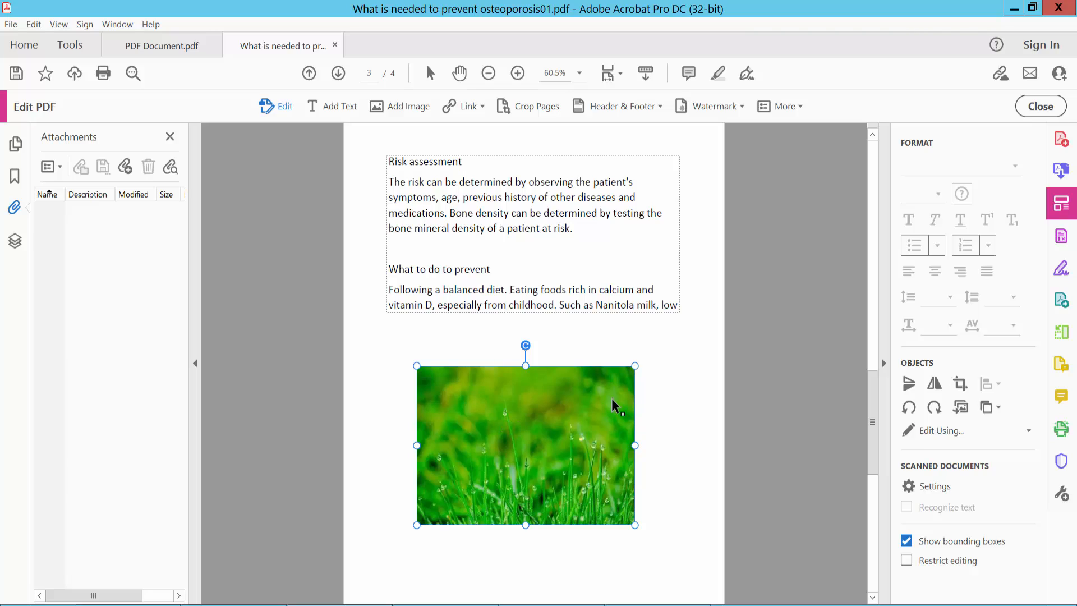
mouse_move(633, 366)
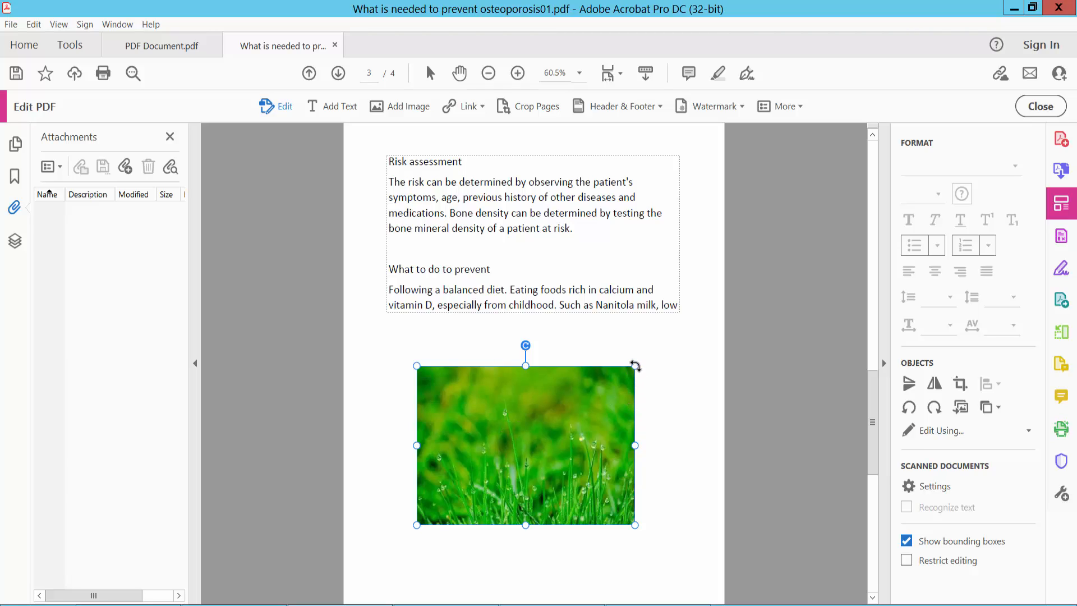
mouse_move(414, 372)
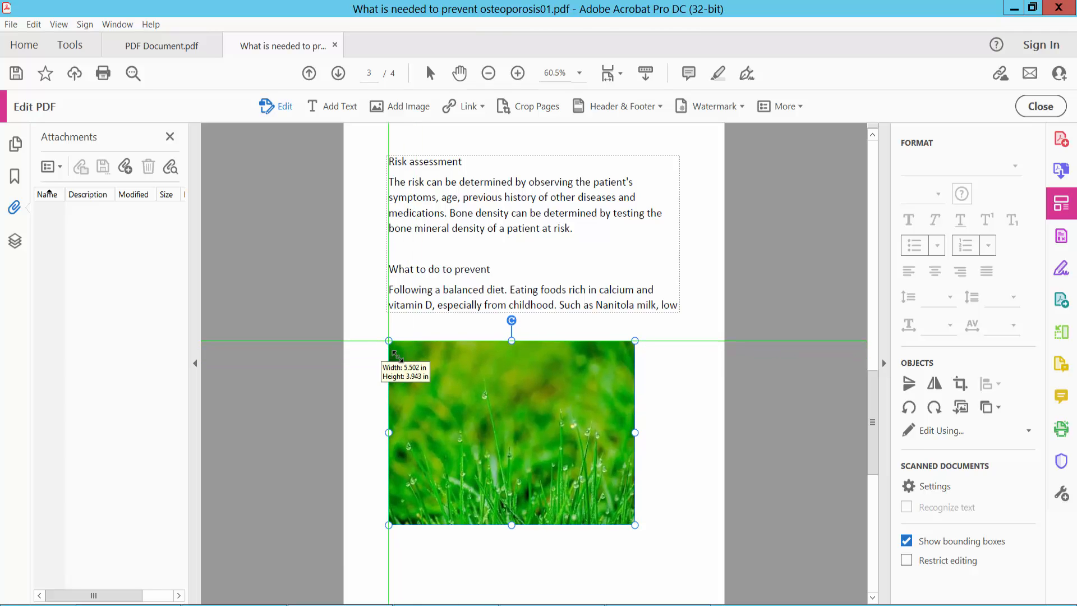
left_click_drag(388, 340, 415, 366)
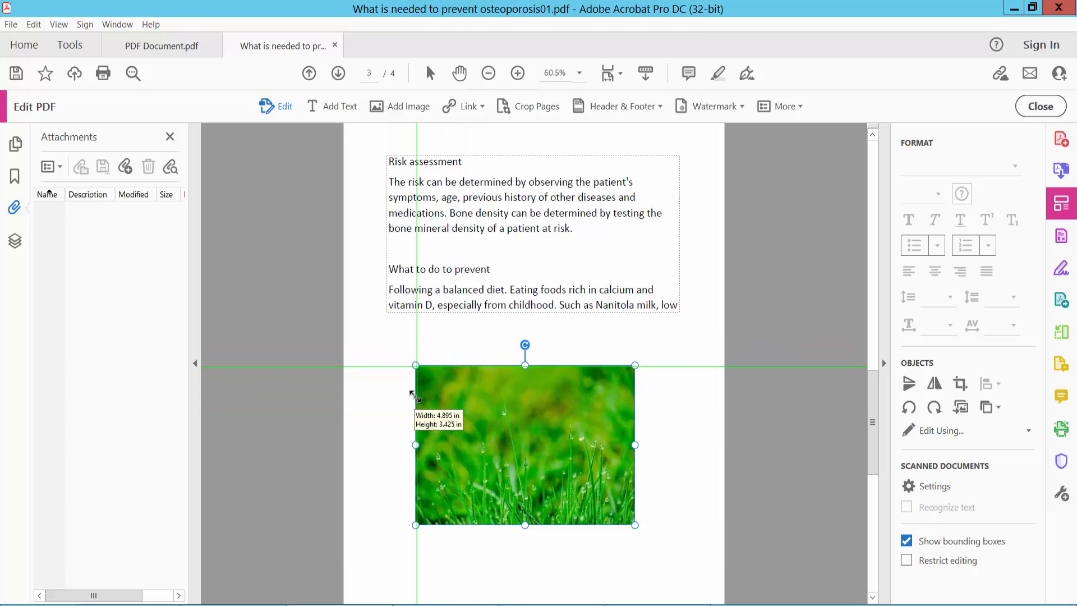